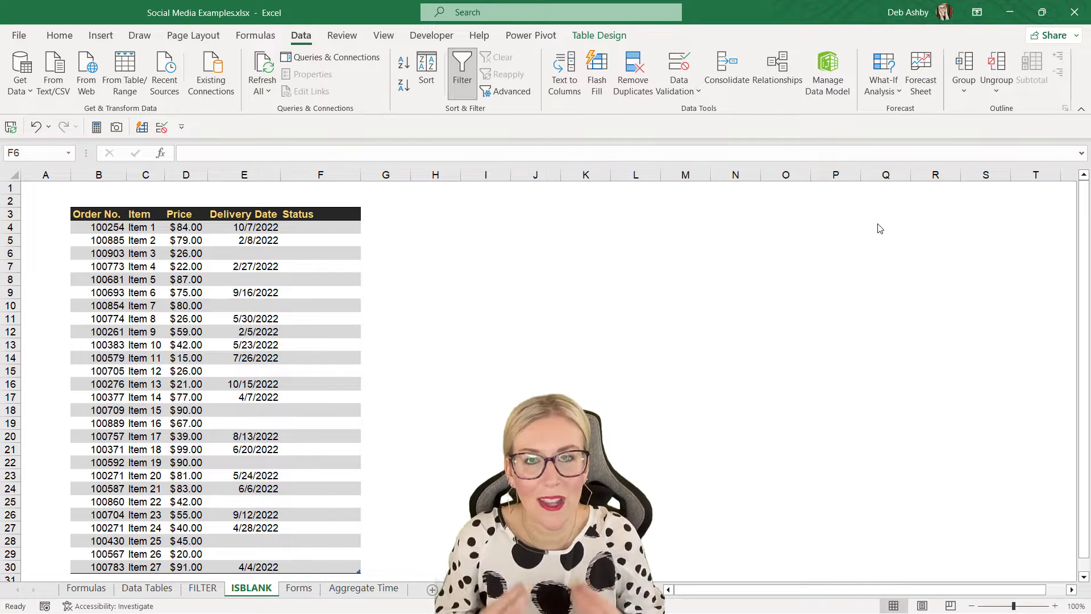
Review the orders' numbers, items and delivery dates, noting Items 3 and 7 lack dates.
left_click(99, 226)
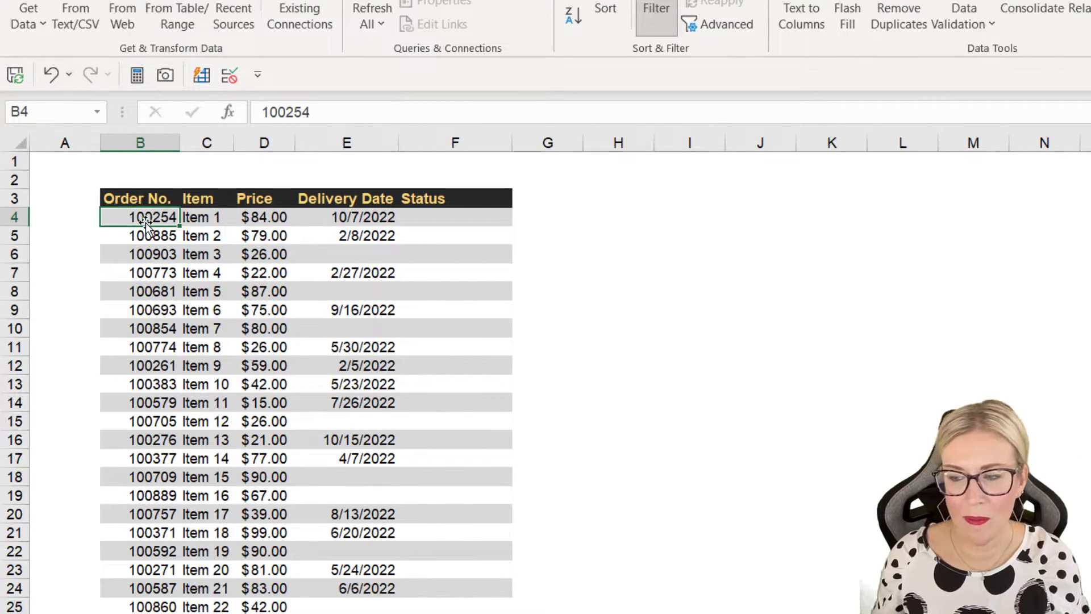
left_click(206, 217)
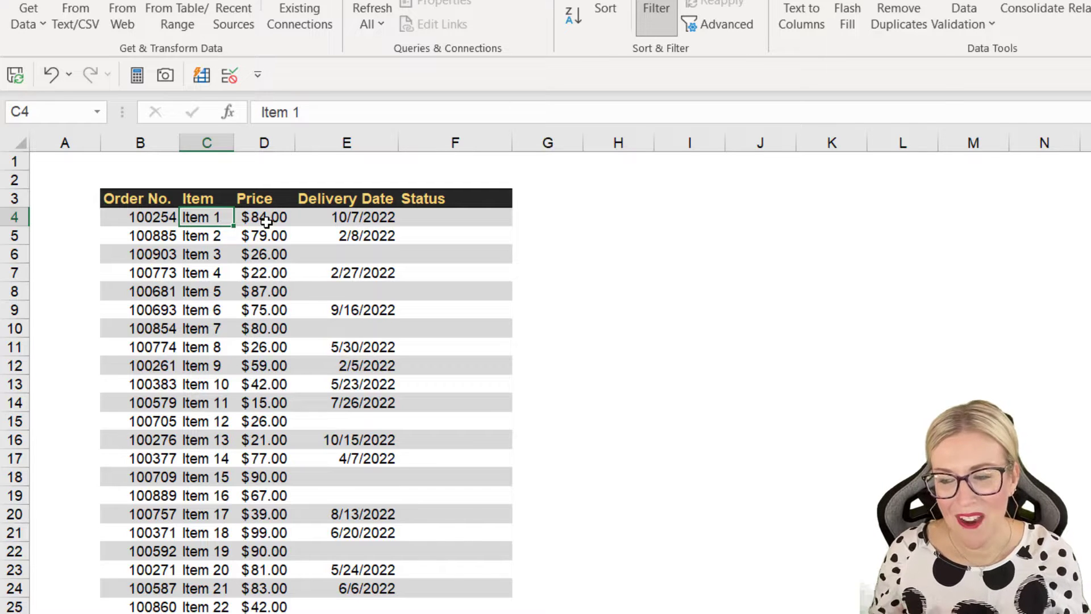
left_click(362, 217)
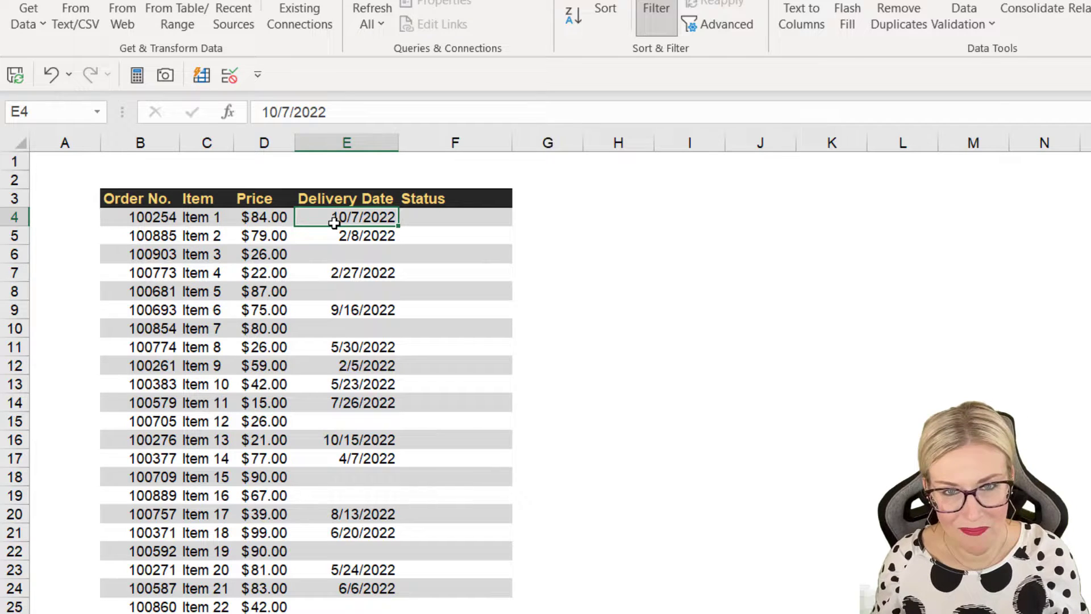
left_click(346, 254)
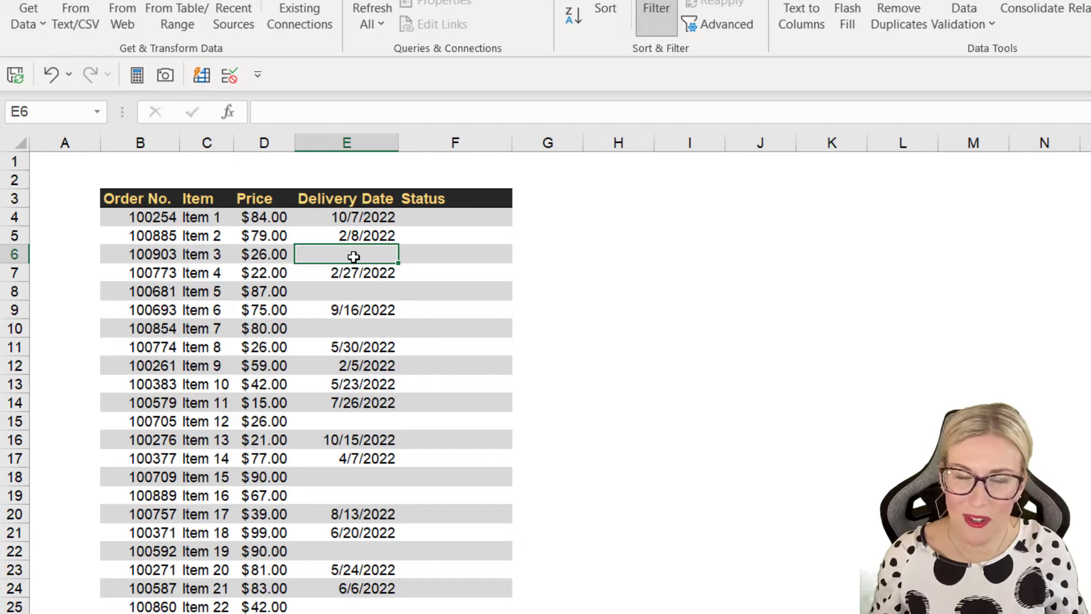
left_click(454, 217)
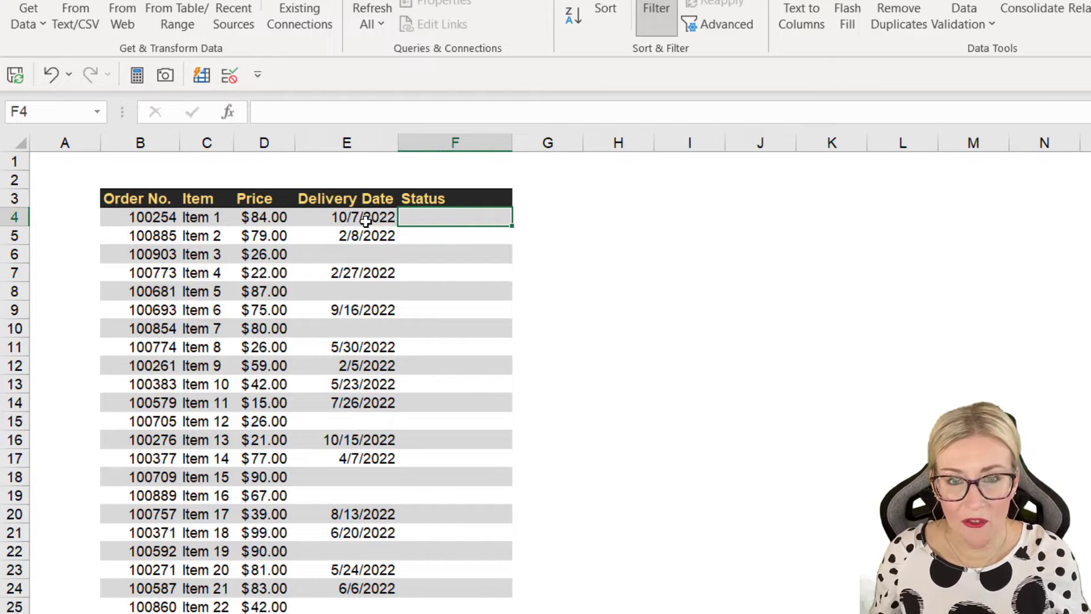
left_click(346, 216)
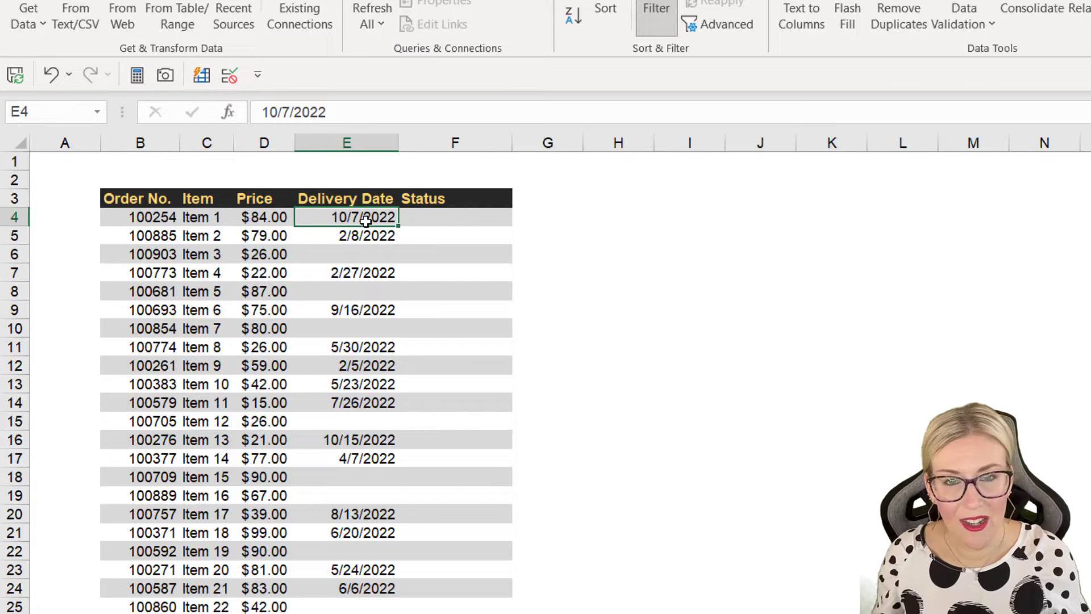
left_click(455, 217)
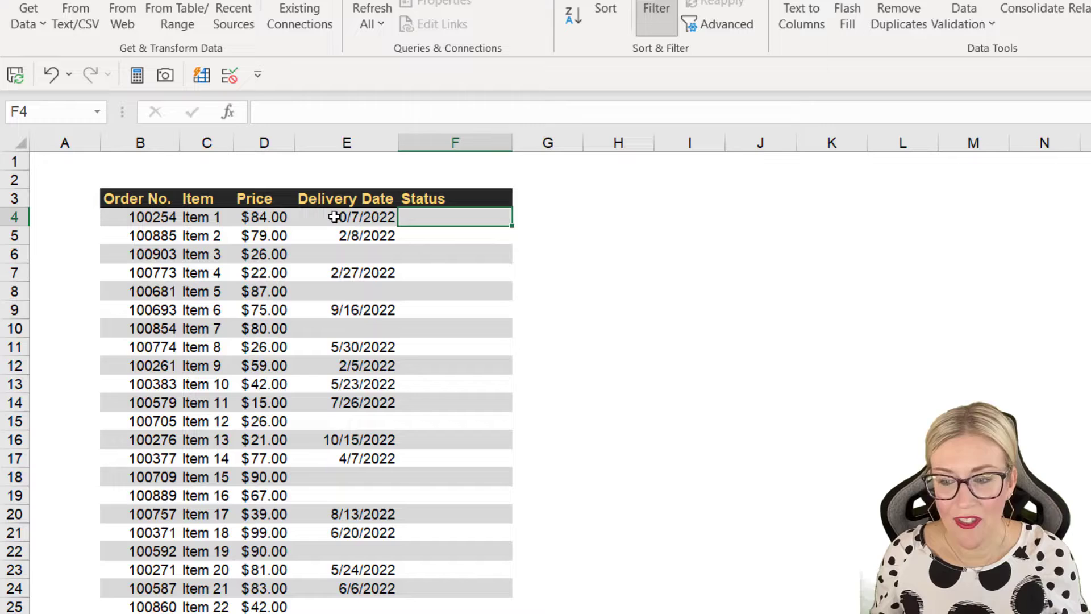
left_click(346, 216)
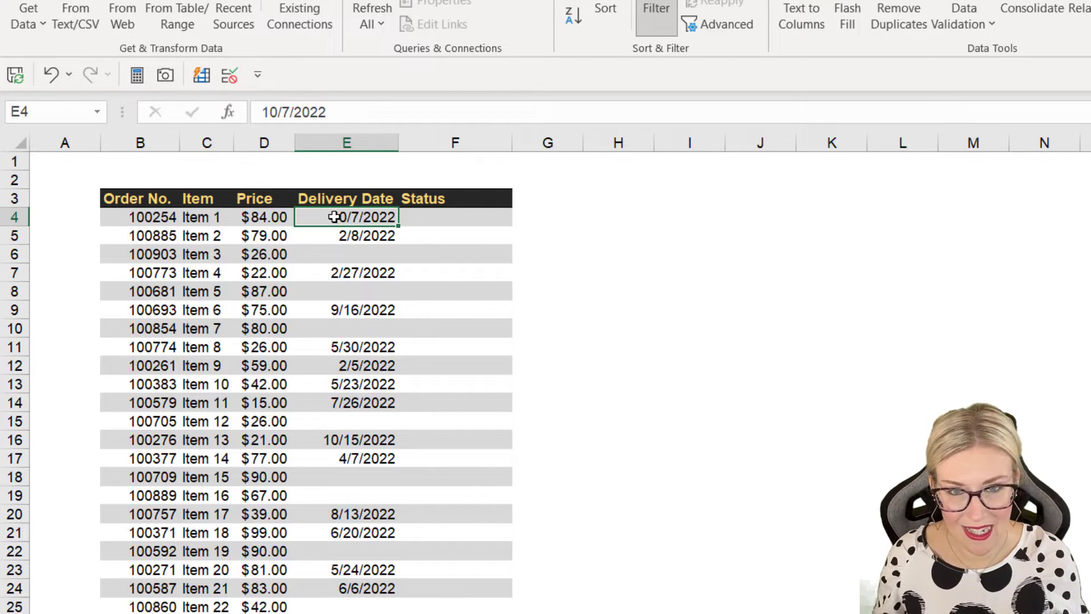
left_click(346, 254)
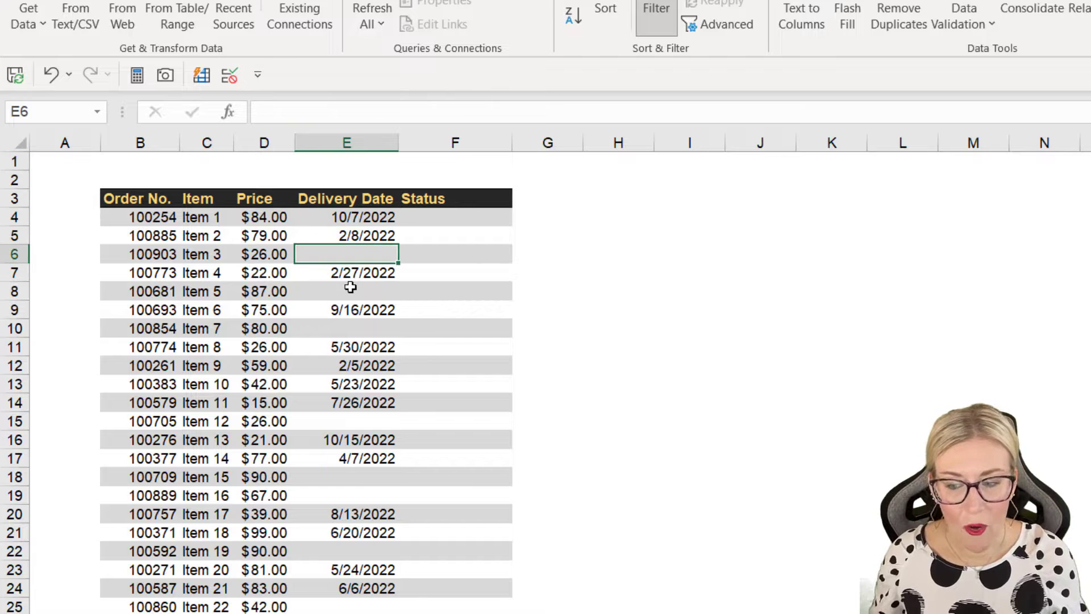
left_click(346, 328)
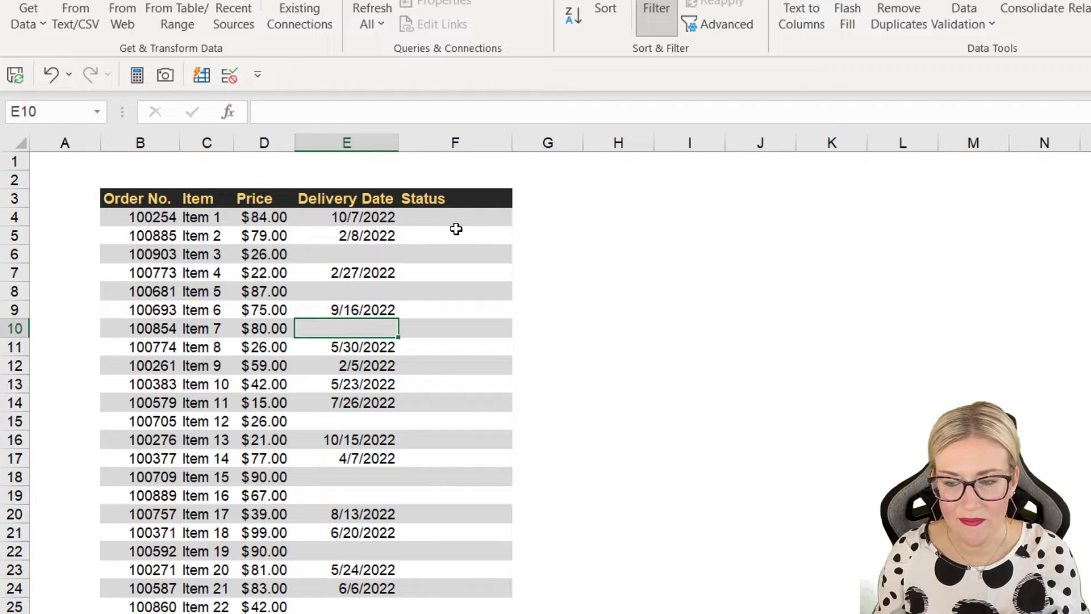
Start typing =IF(IS in the first Status cell.
left_click(455, 217)
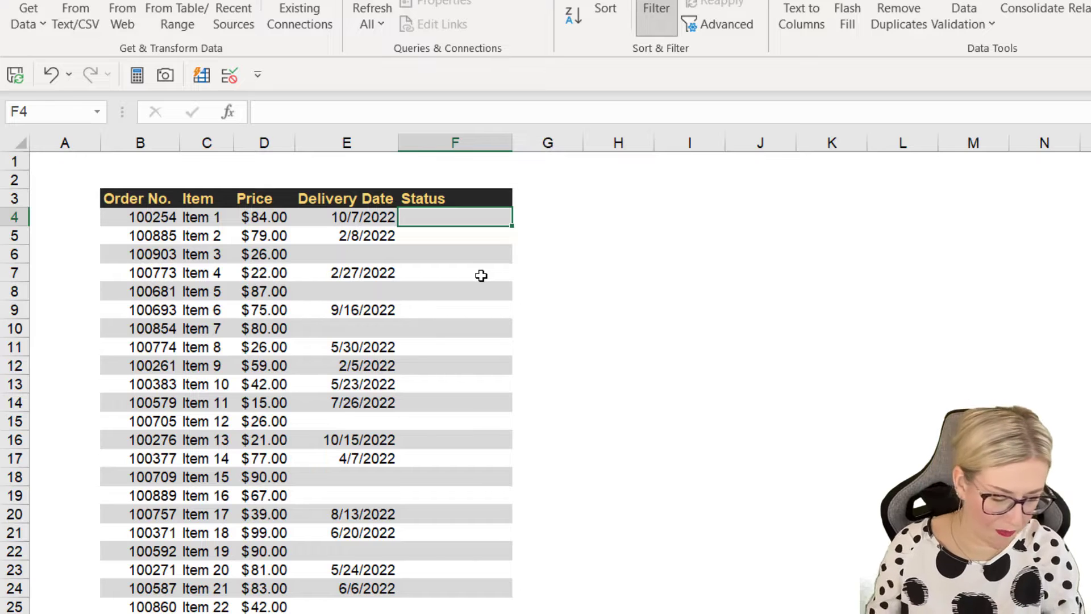
type("=IF")
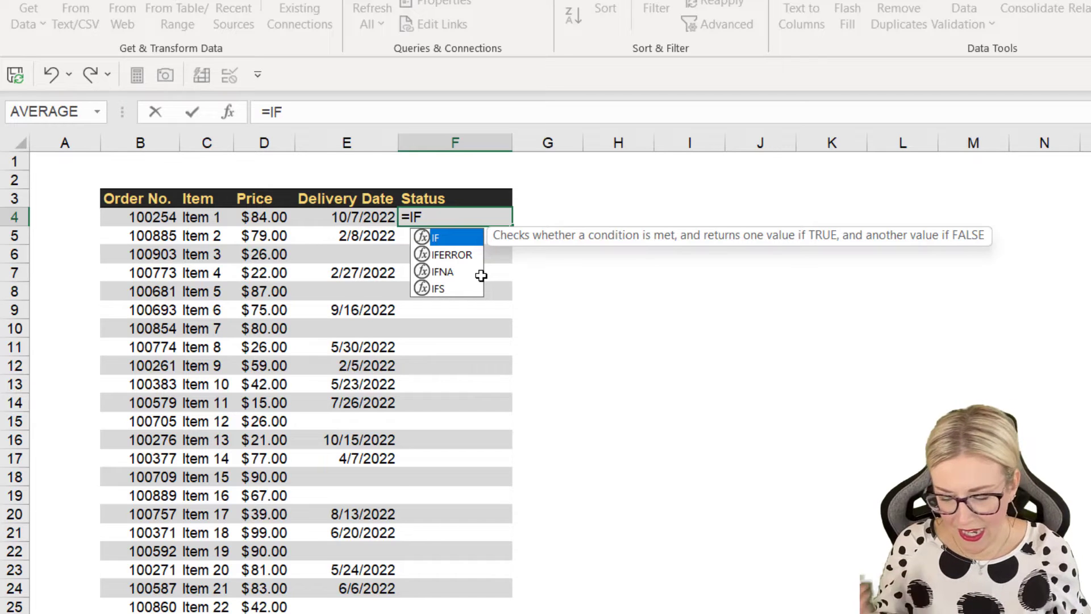
type("(")
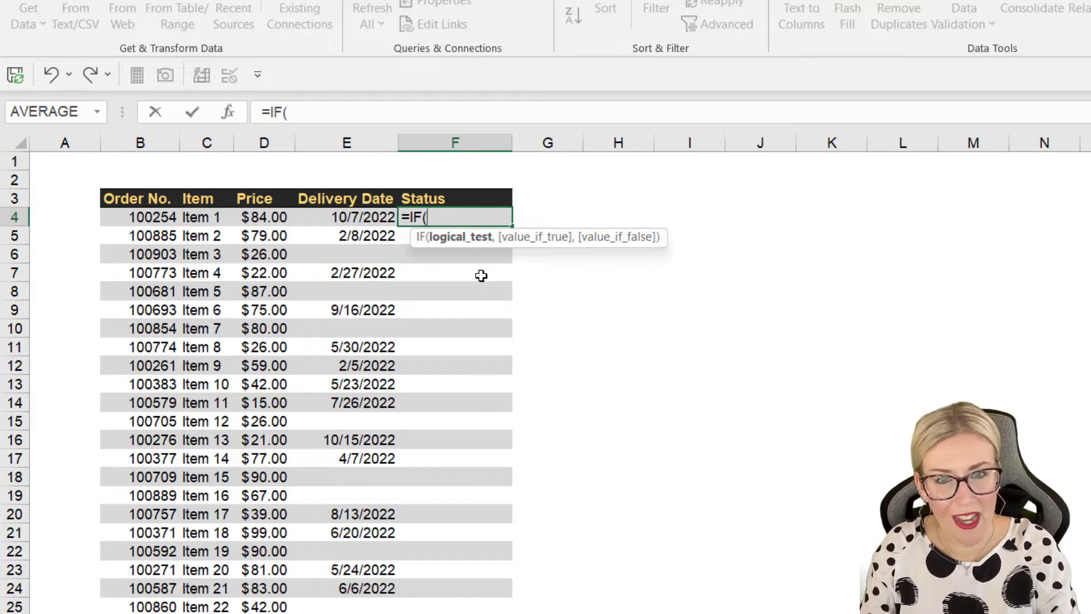
type("ISBLANK")
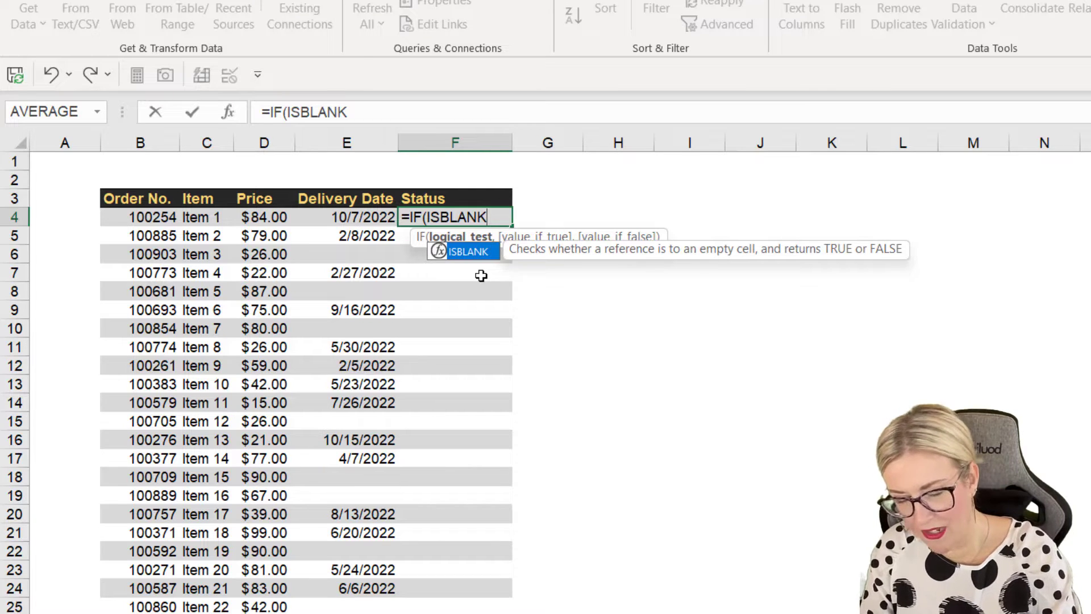
Complete =IF(ISBLANK([@[Delivery Date]]),"Pending","Delivered") and enter it for the Status column.
type("(")
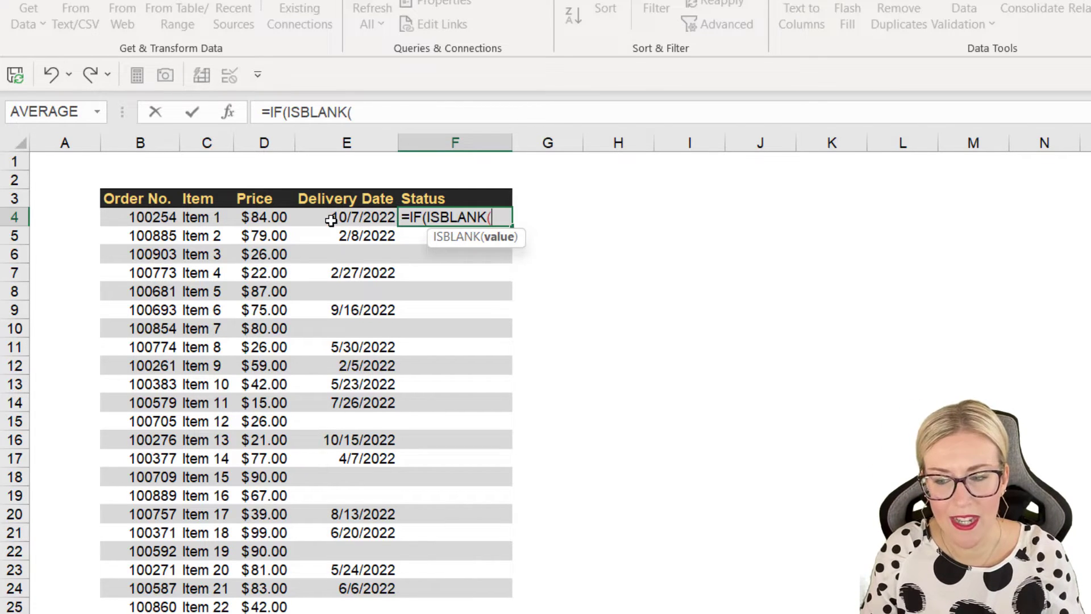
left_click(346, 216)
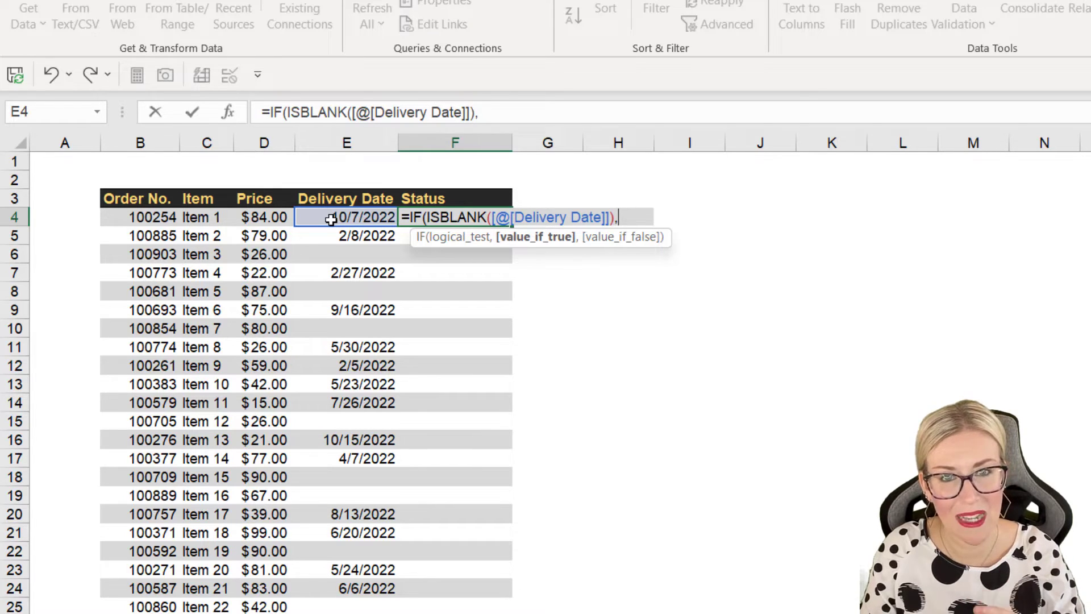
type("\"")
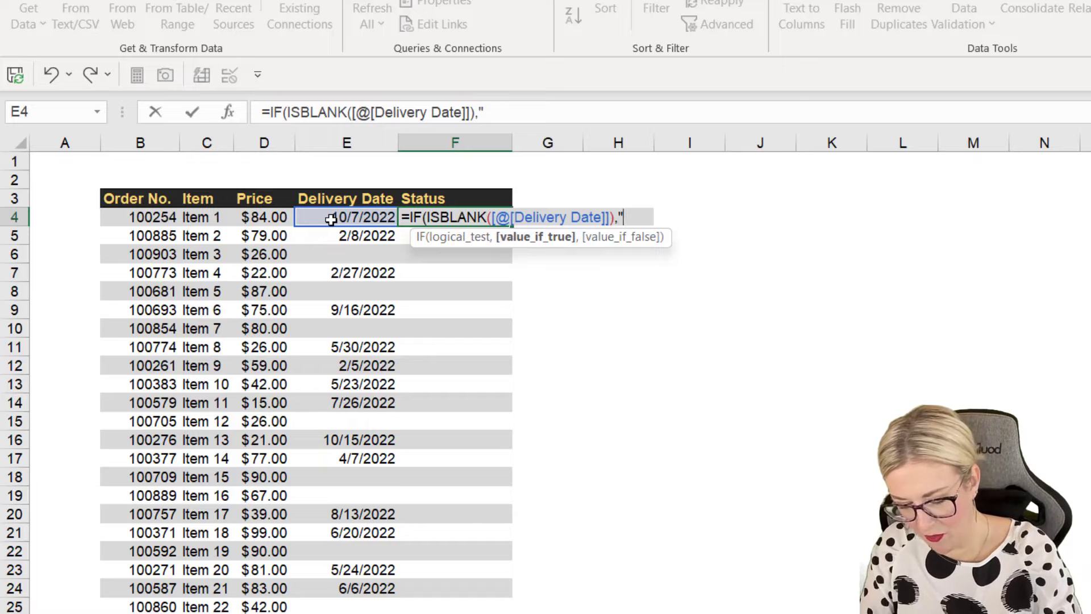
type("Pending")
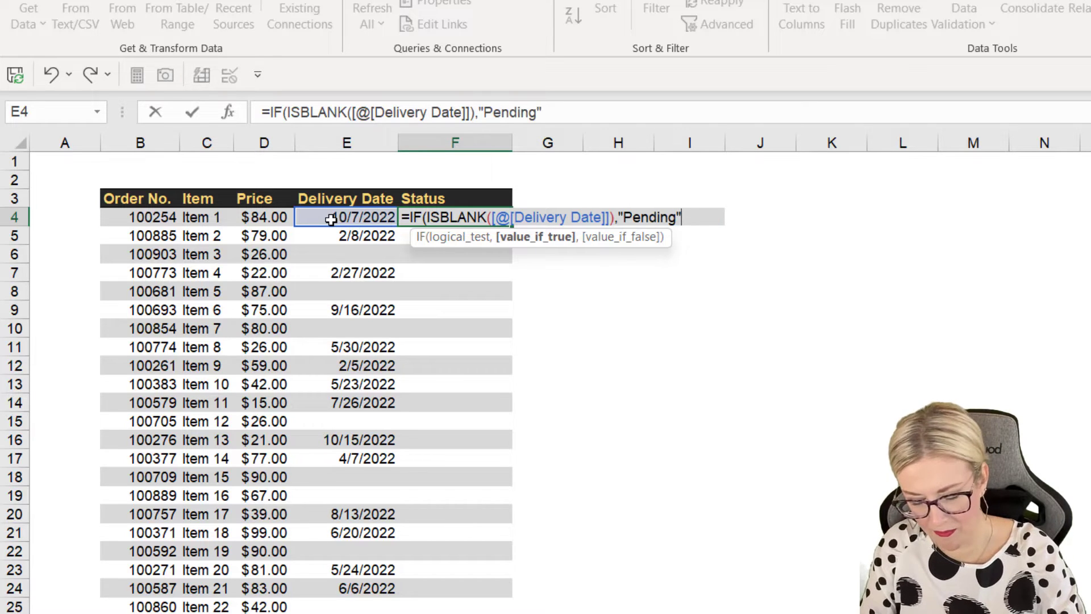
type(",")
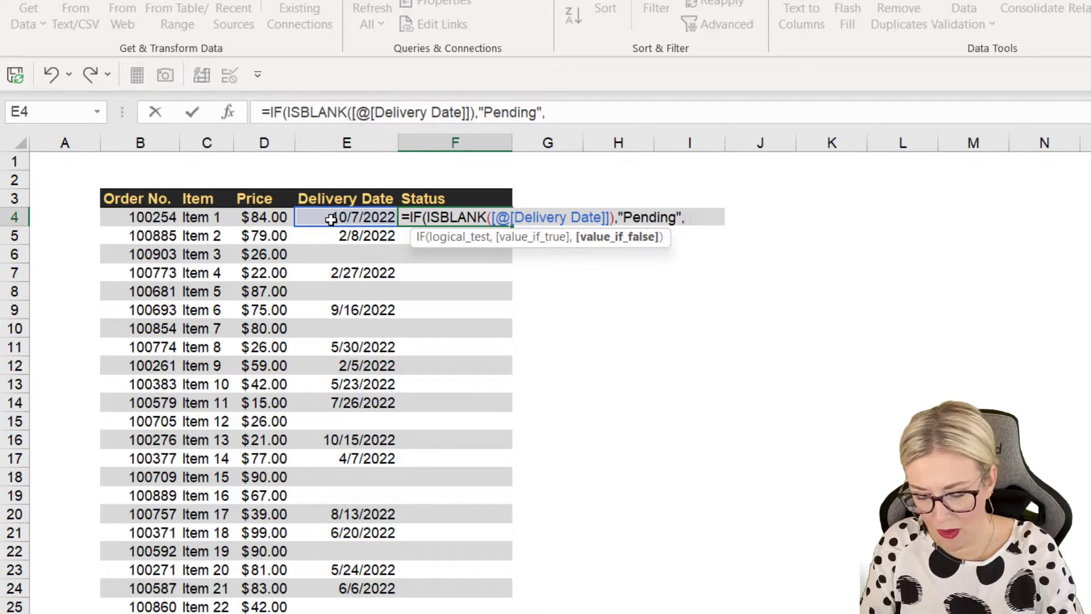
type("\"Delivere")
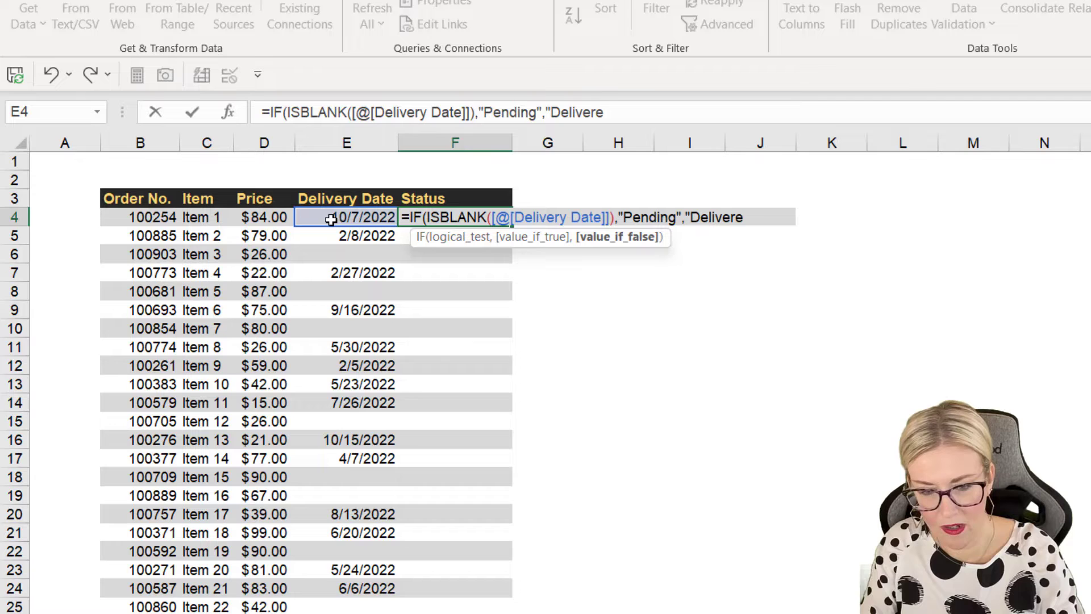
type("d\")")
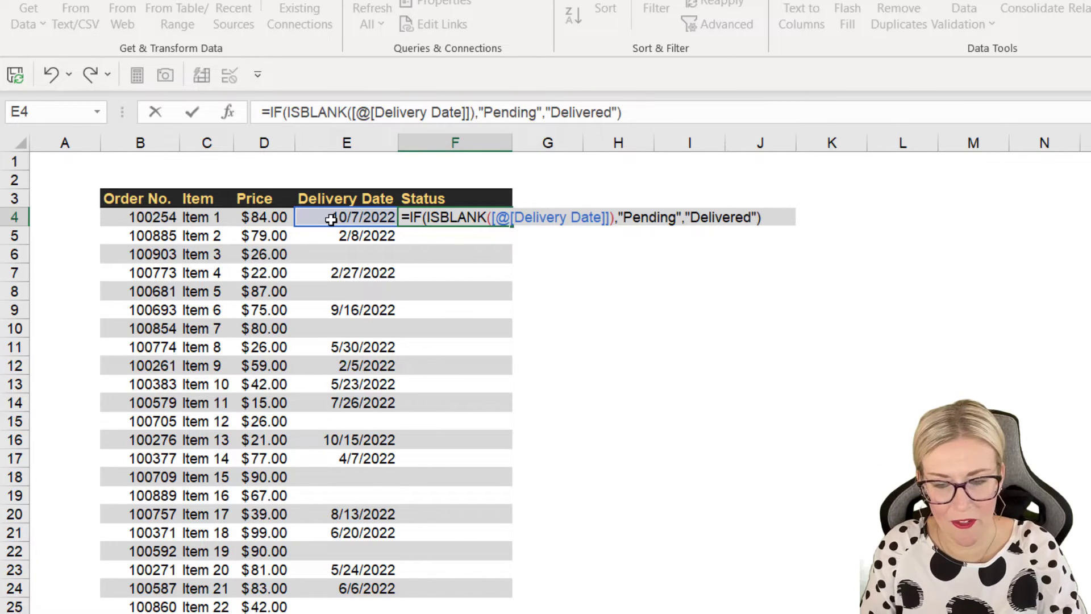
key("enter")
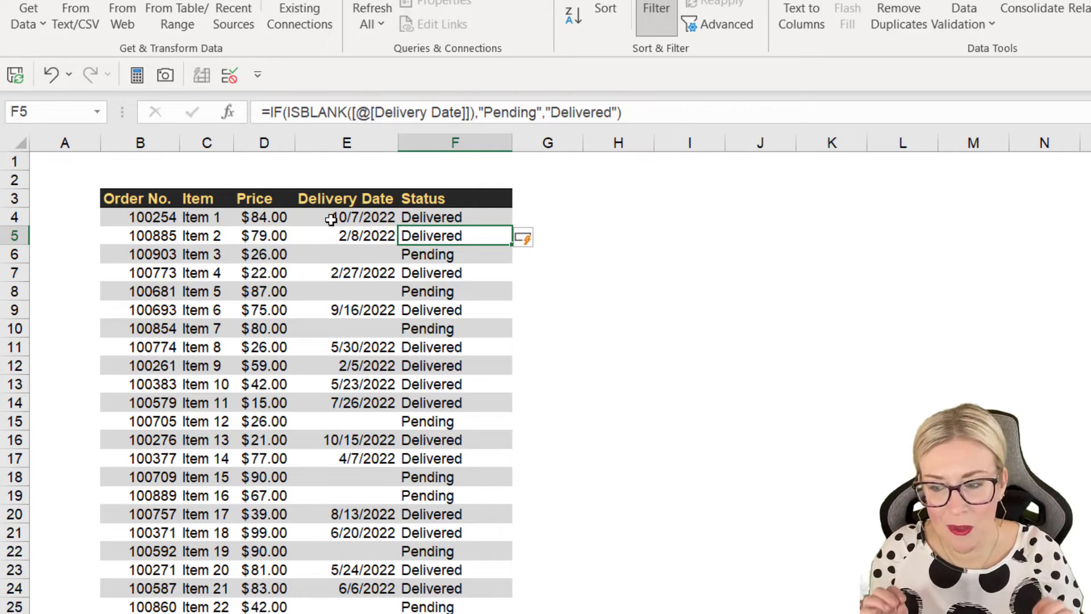
left_click(346, 217)
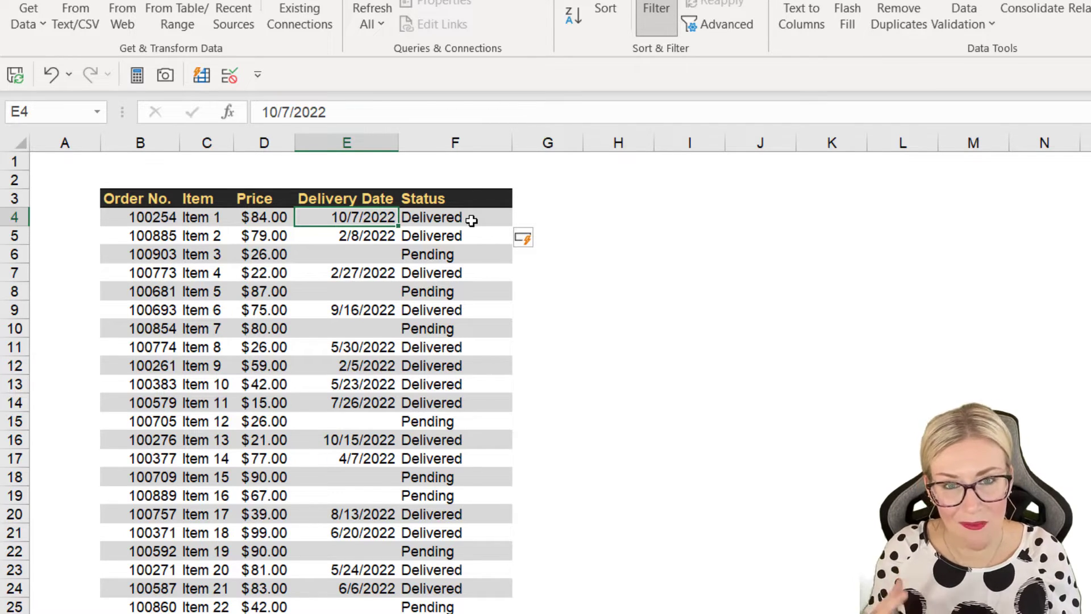
left_click(455, 216)
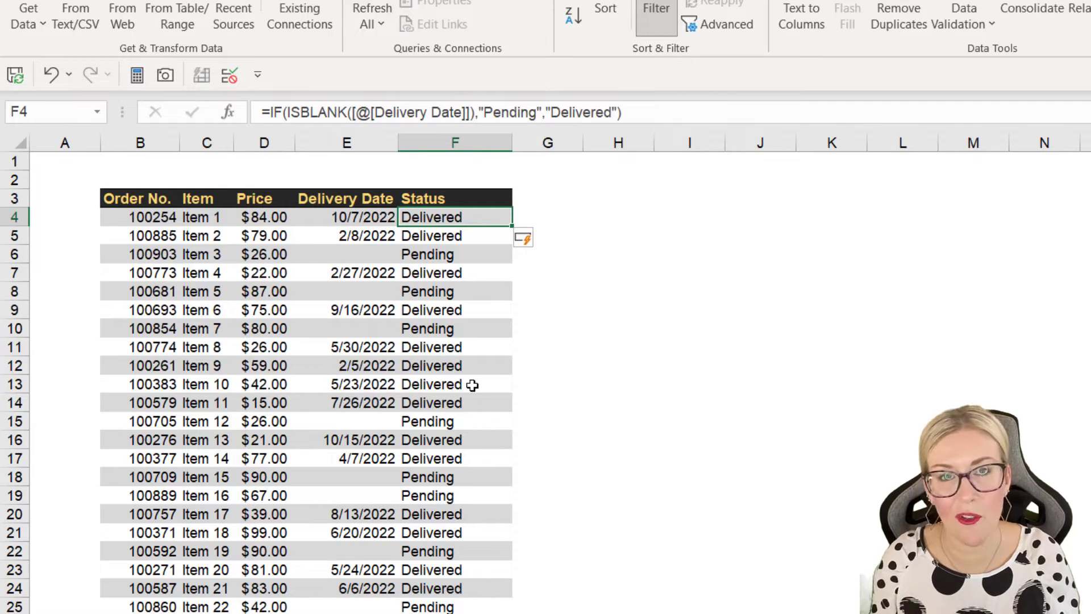
mouse_move(438, 361)
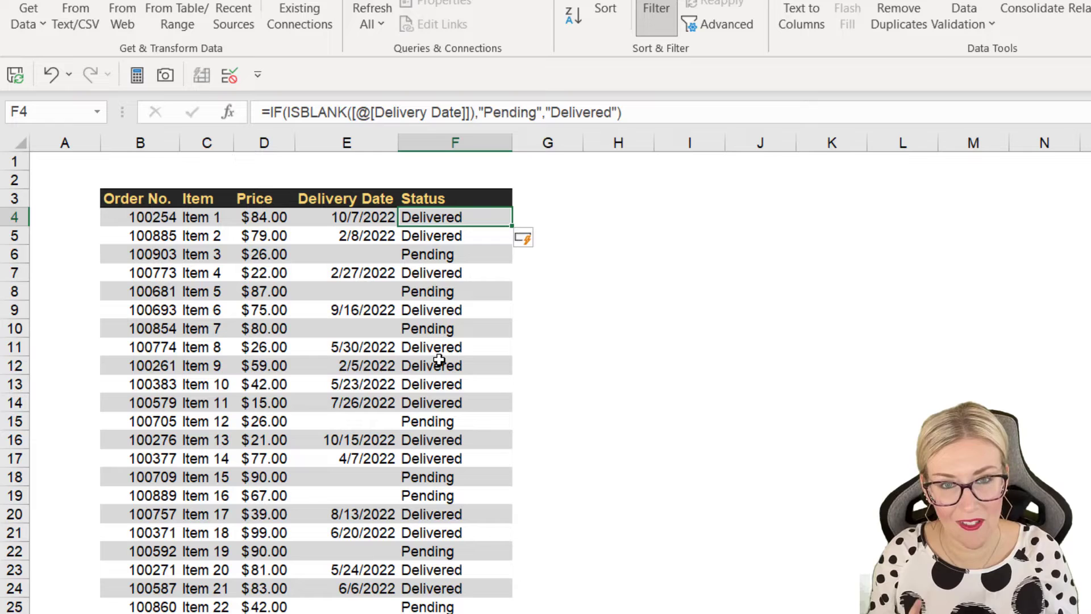
left_click(362, 216)
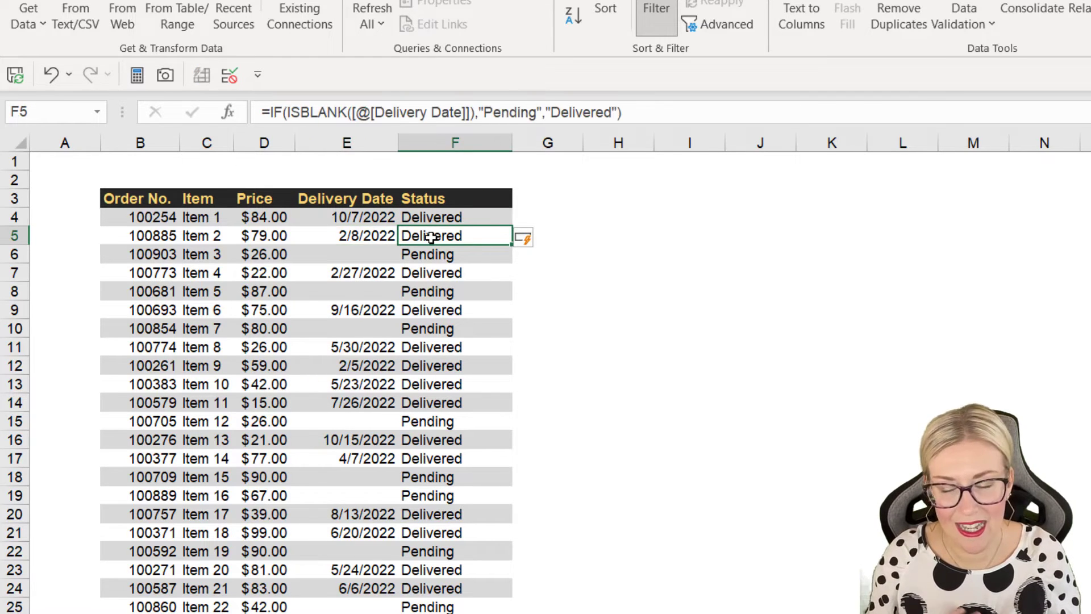
left_click(346, 254)
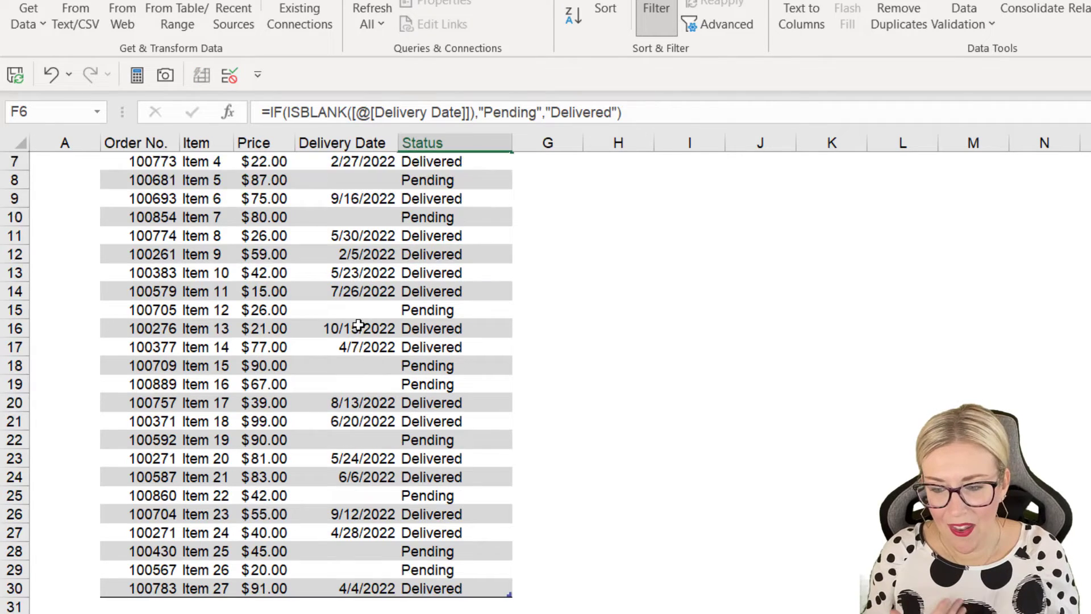
Enter order 1000569, Item 28, $53.00 and delivery date 5/5/2022 in the table's new last row.
scroll("down", 3)
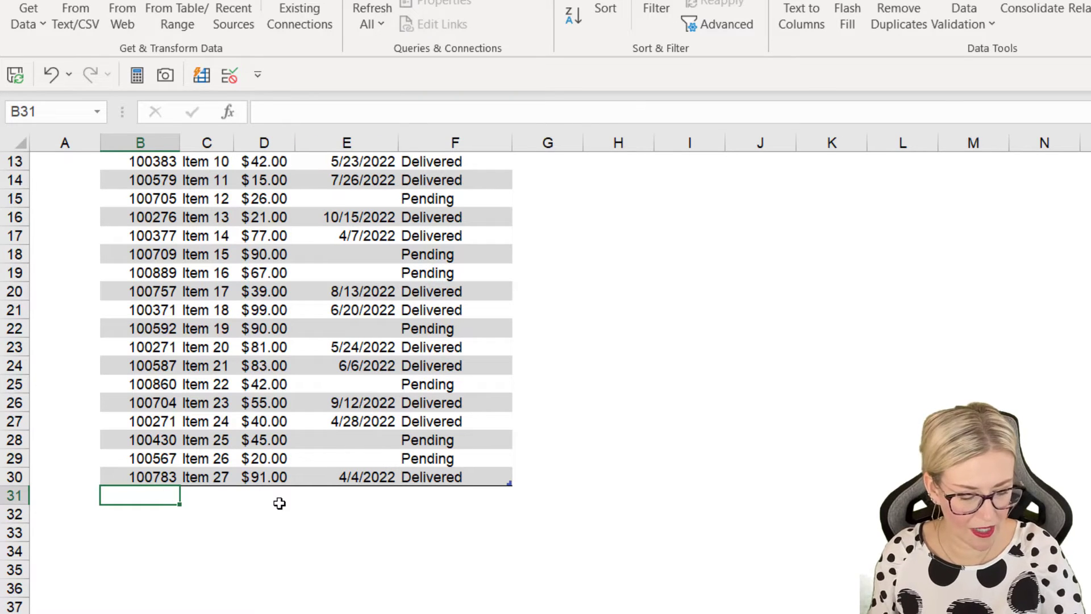
type("1000569")
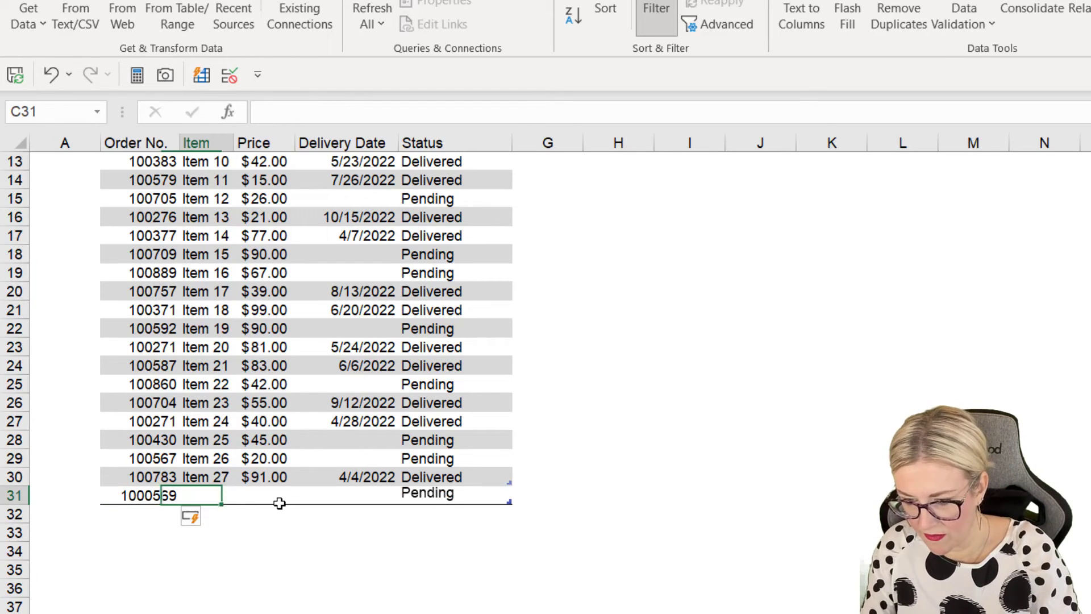
type("iT")
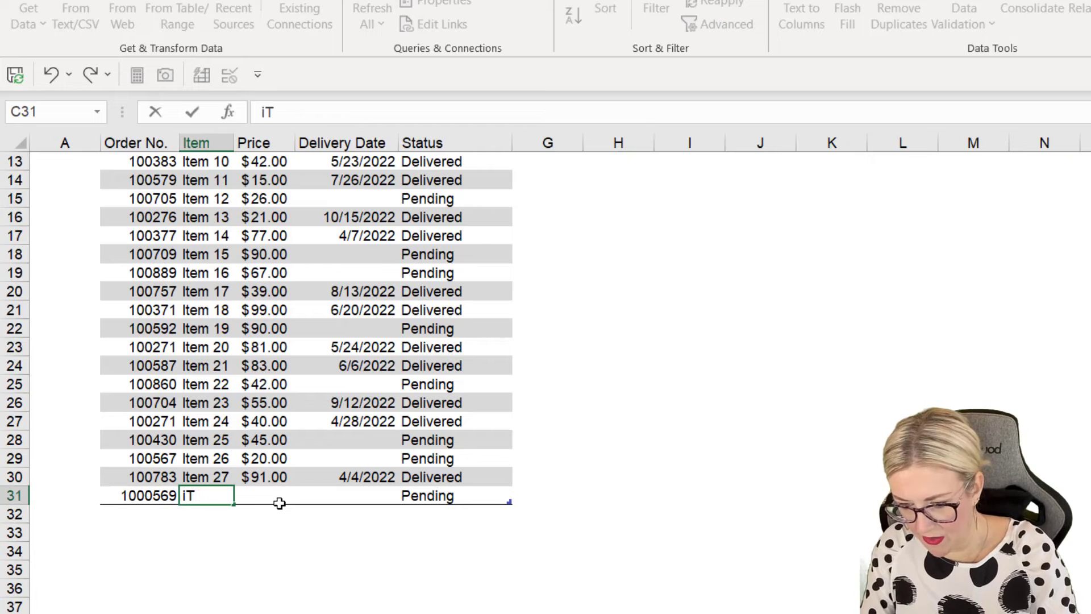
type("Item")
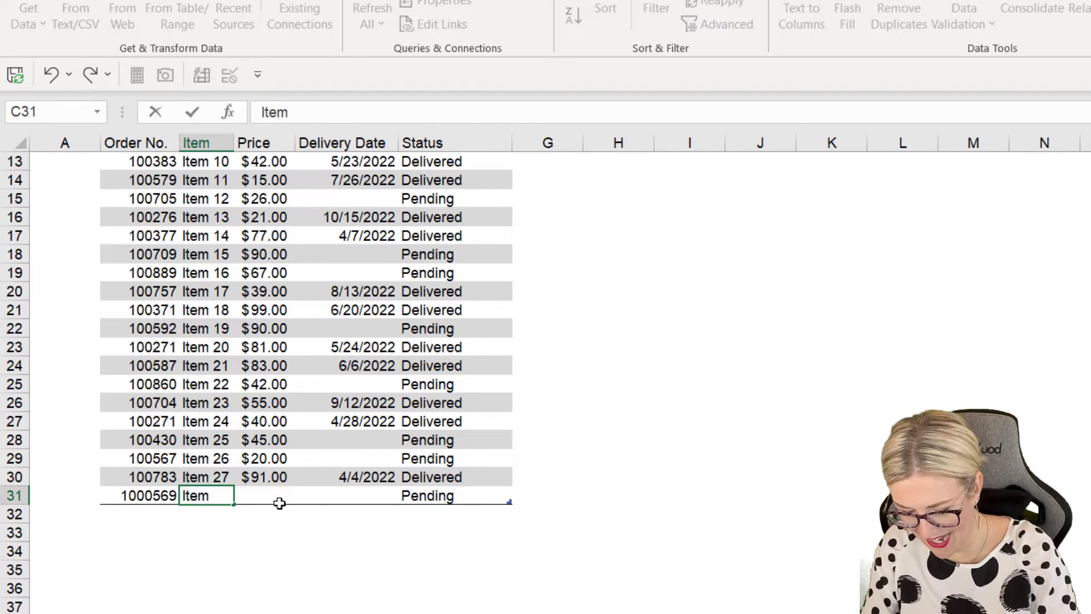
type("28")
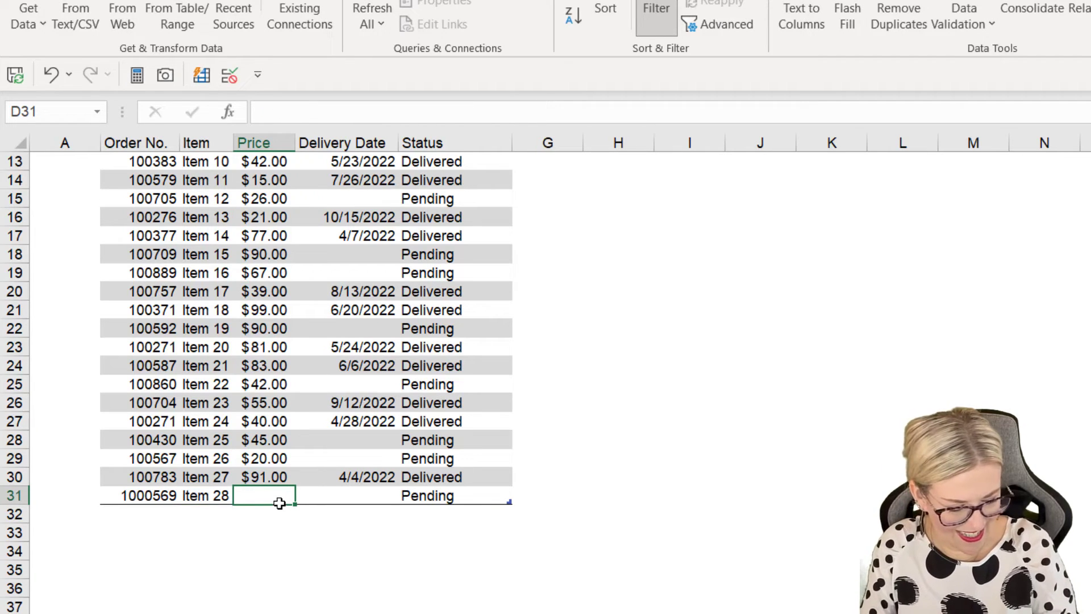
type("53.00")
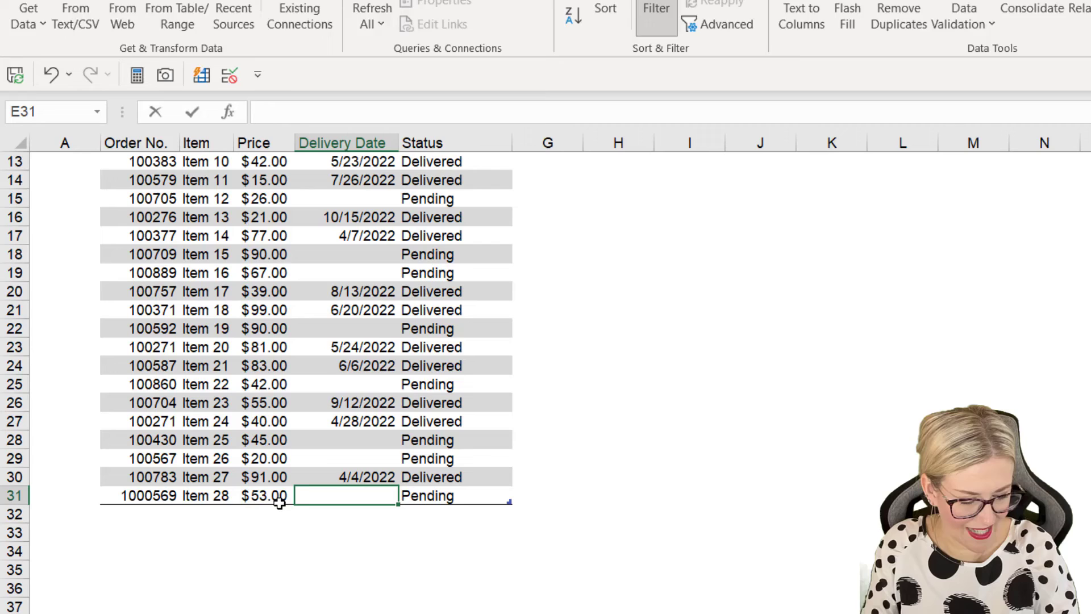
type("5/5/2022")
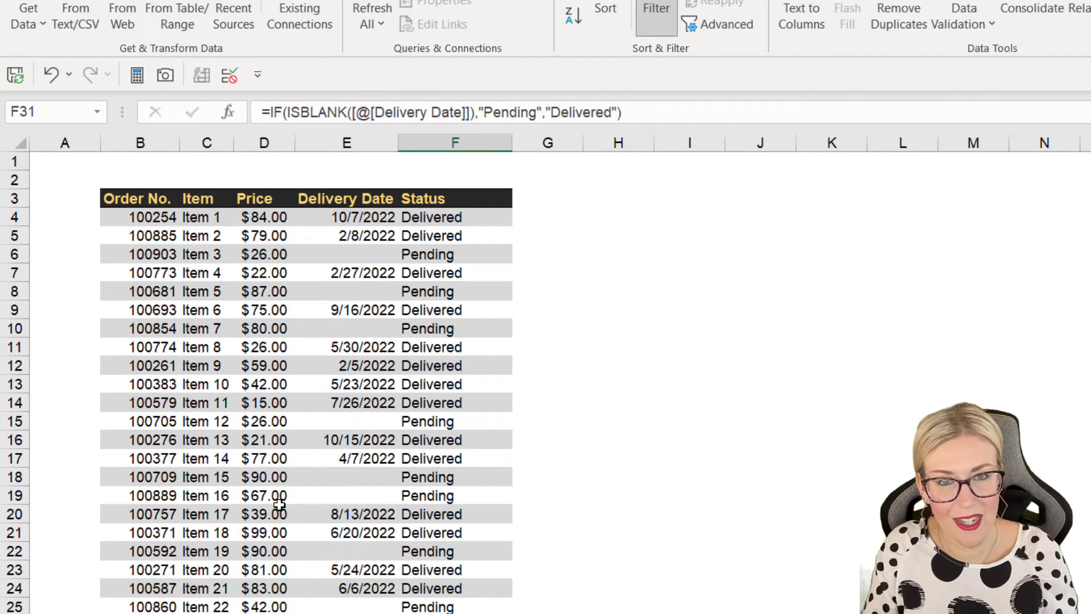
mouse_move(308, 286)
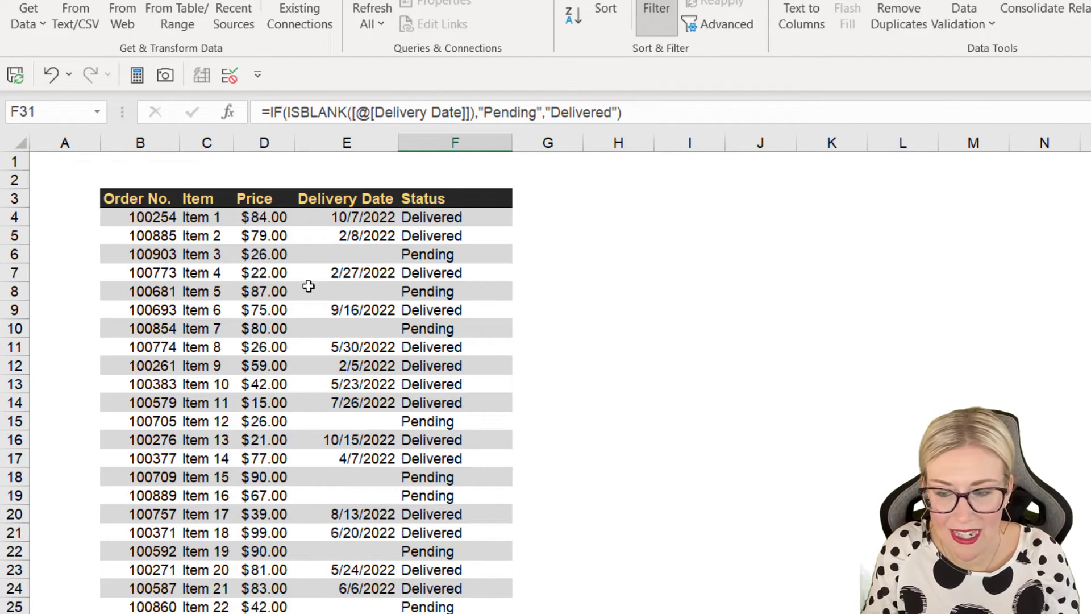
Select a Status column cell and start a Highlight Cells 'Text that Contains' conditional formatting rule.
left_click(455, 216)
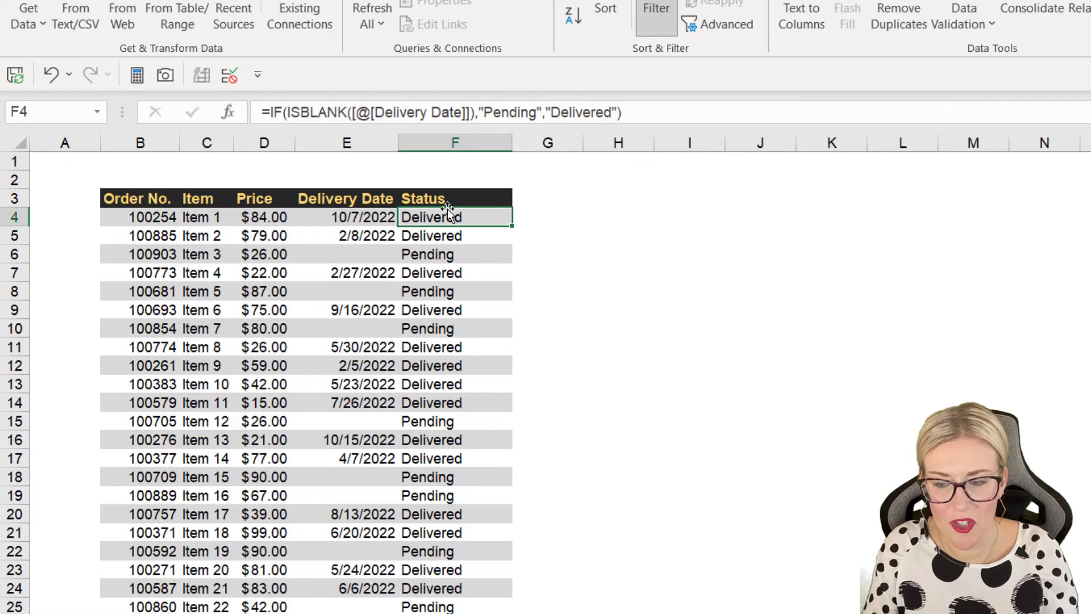
mouse_move(450, 229)
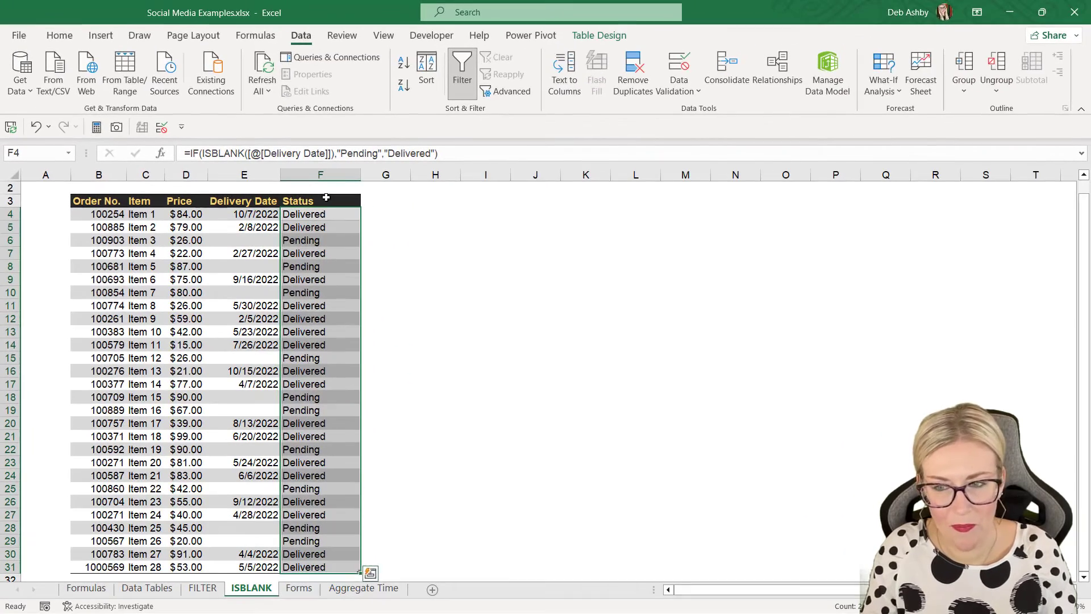
left_click(59, 34)
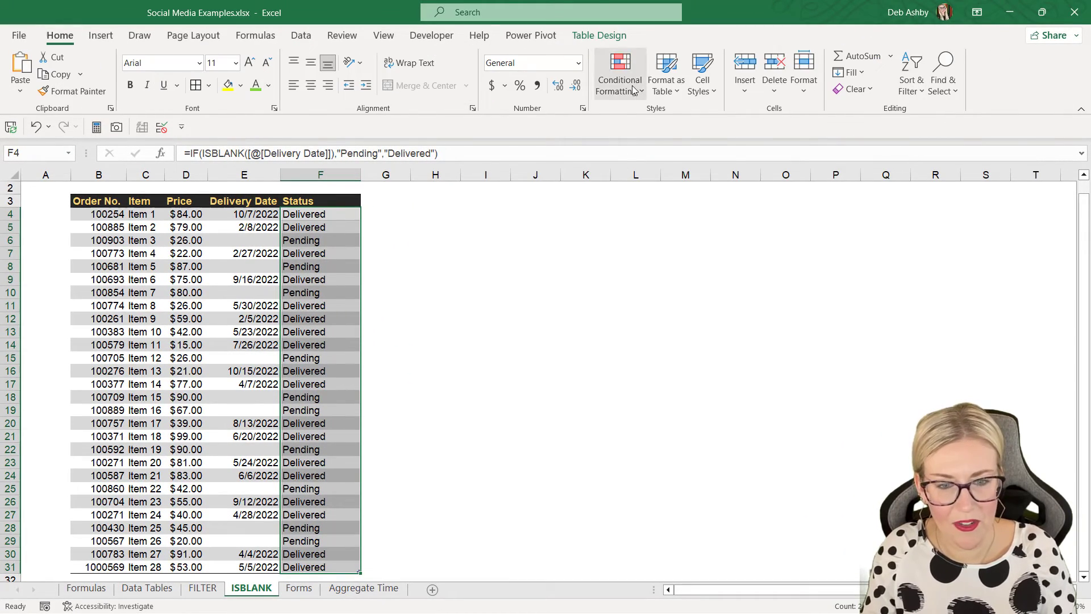
left_click(618, 72)
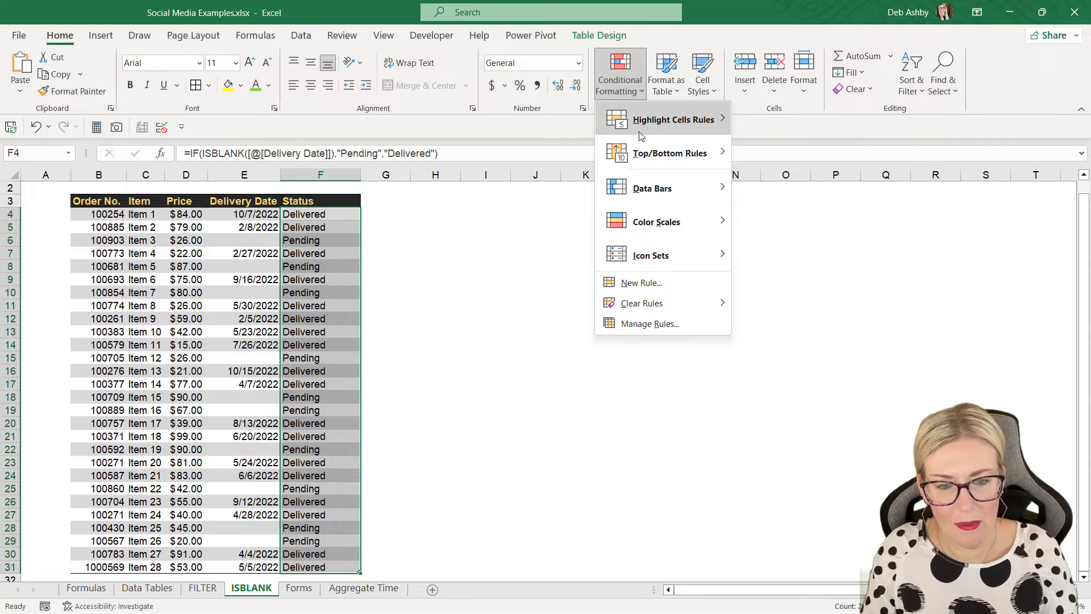
left_click(673, 119)
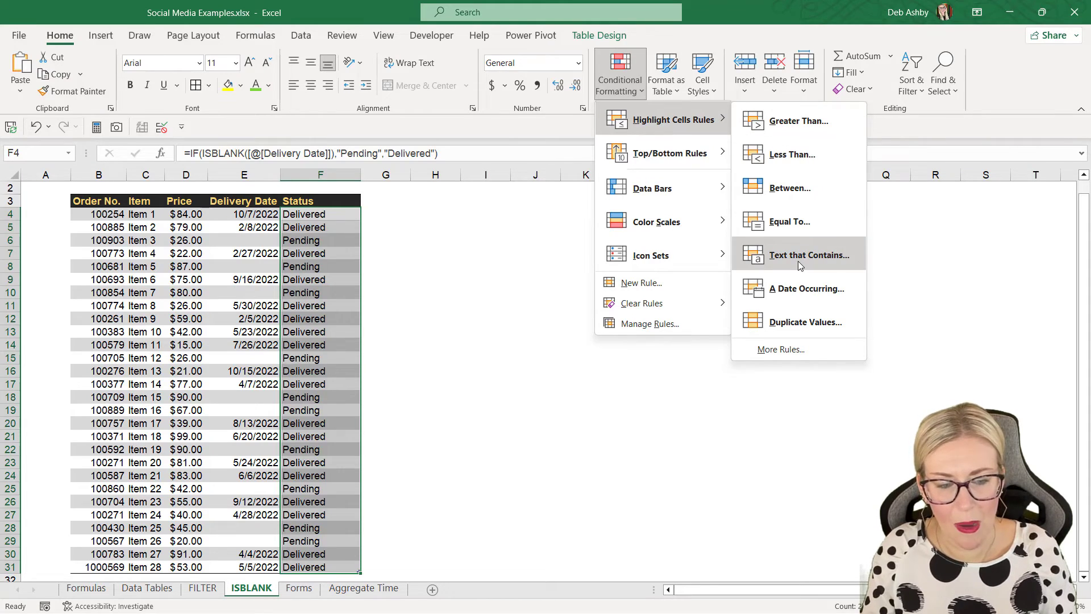
left_click(808, 254)
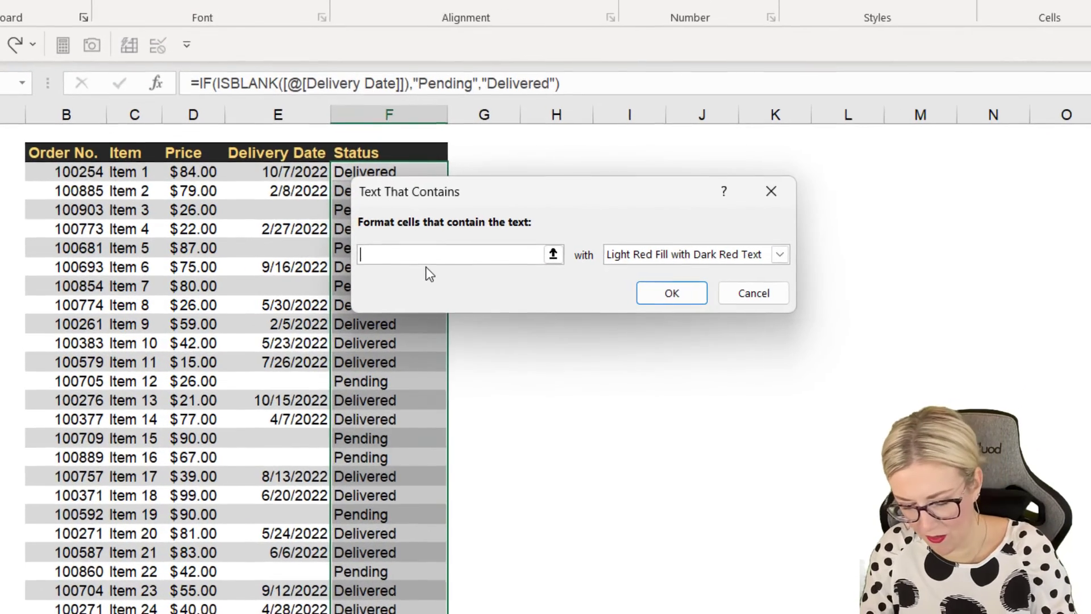
Enter Pending as the rule text and choose Custom Format for the highlight.
type("Pending")
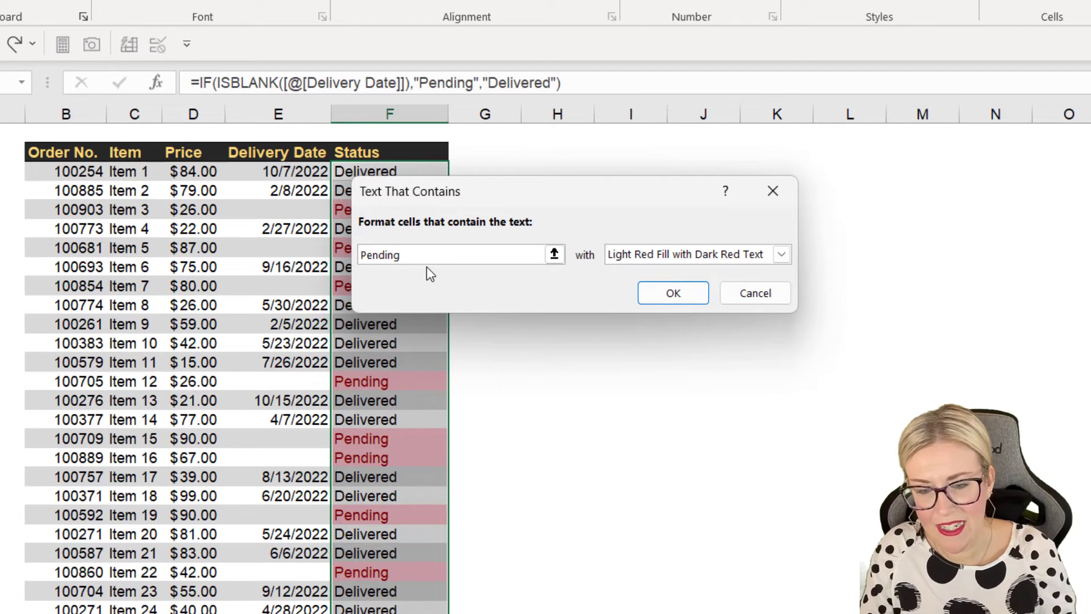
left_click(780, 254)
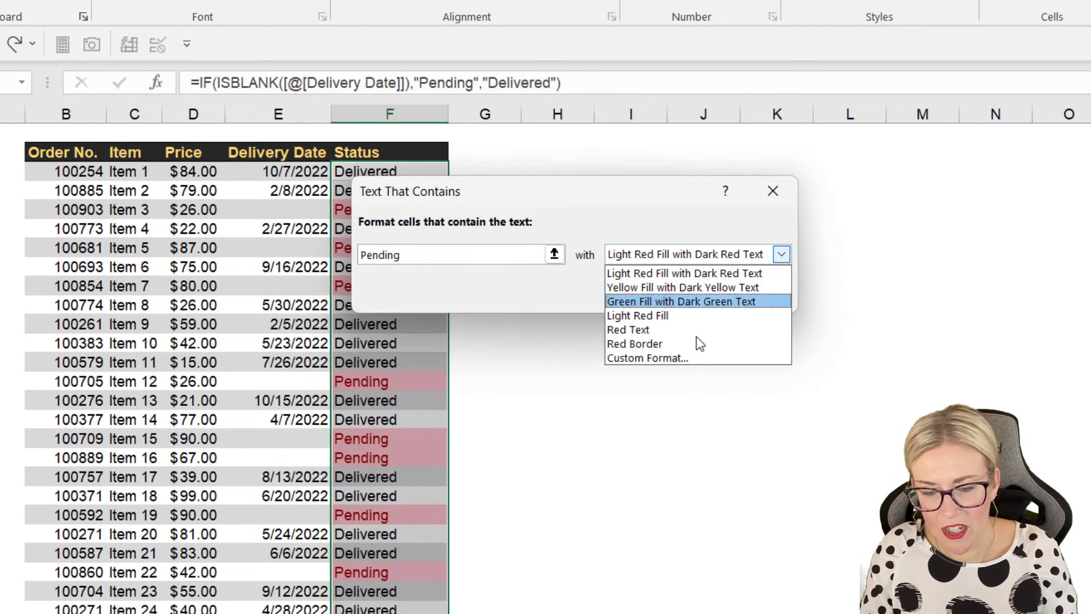
left_click(646, 357)
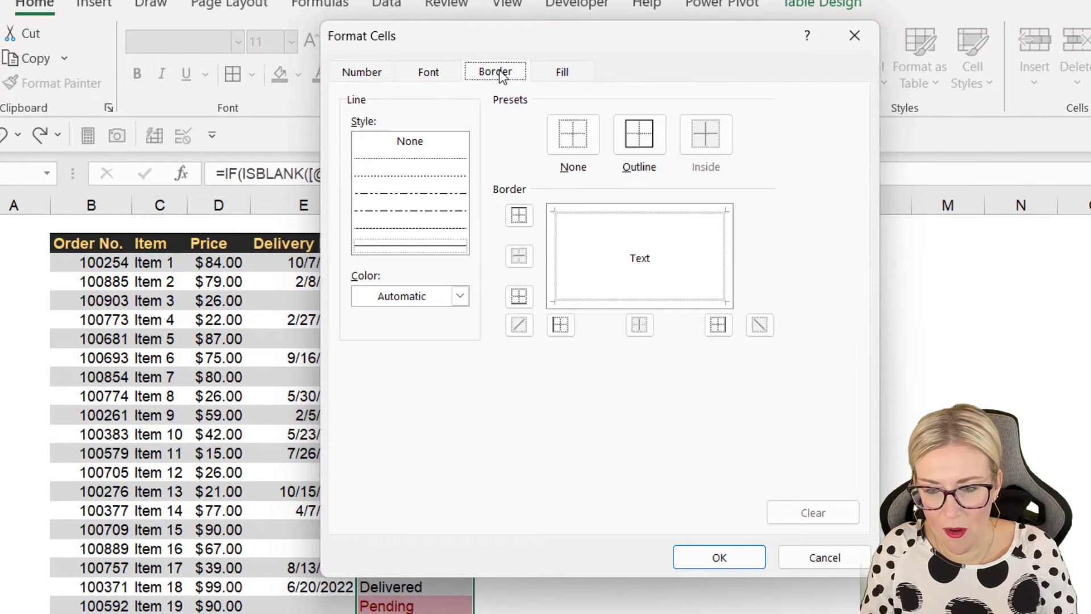
Set a pink border, pink fill and bold dark magenta font in Format Cells, then confirm.
left_click(459, 296)
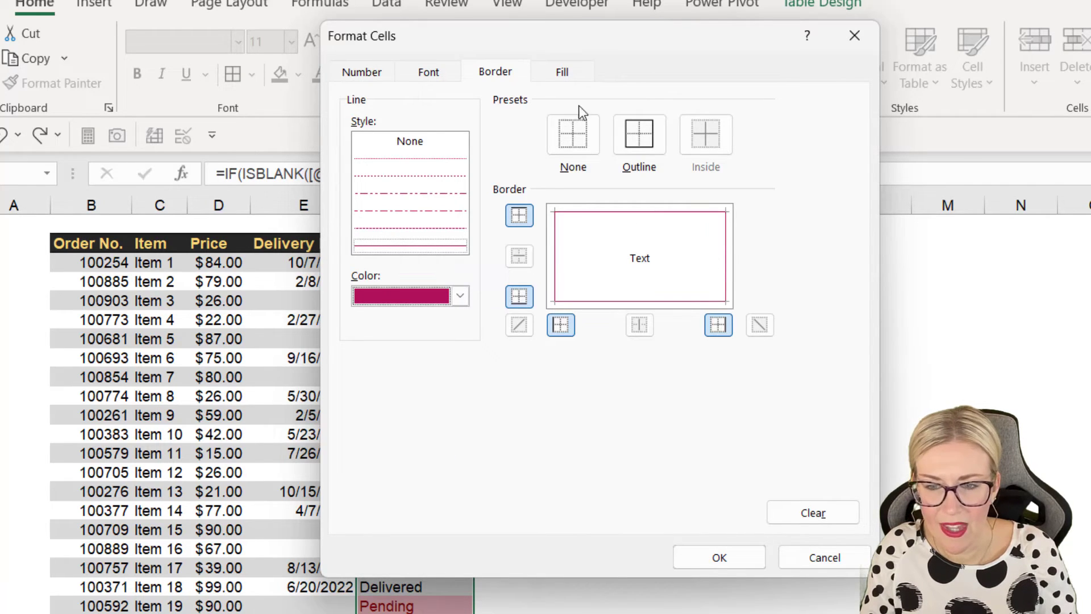
left_click(562, 72)
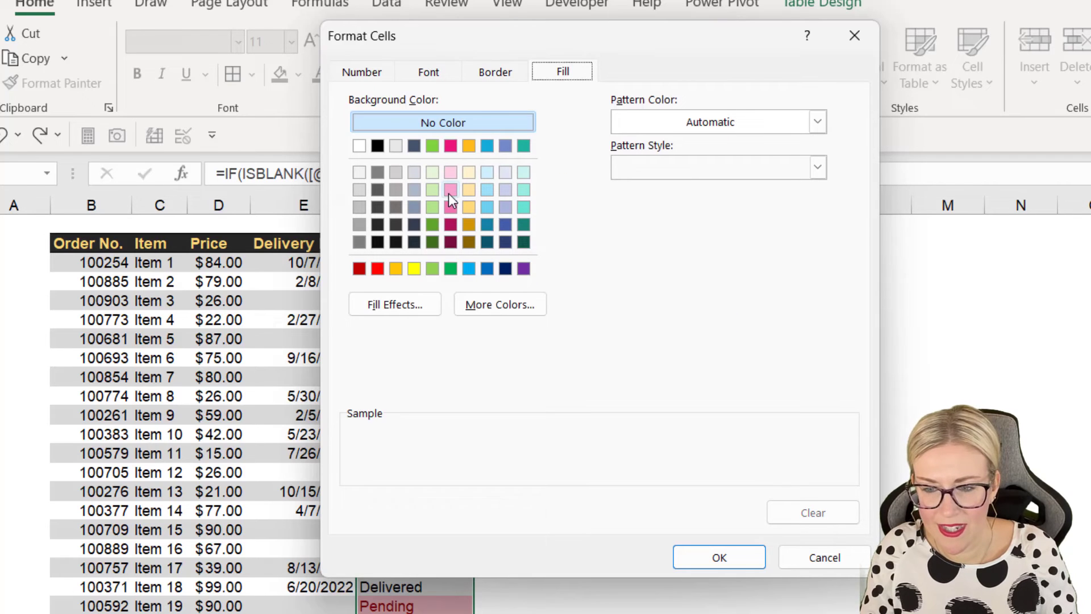
left_click(427, 72)
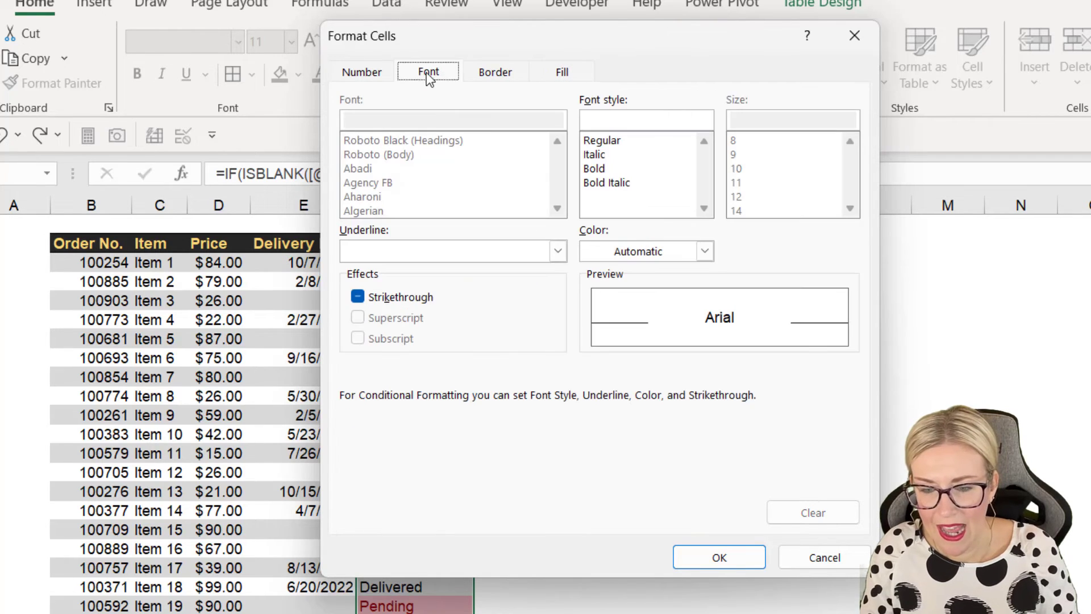
left_click(703, 251)
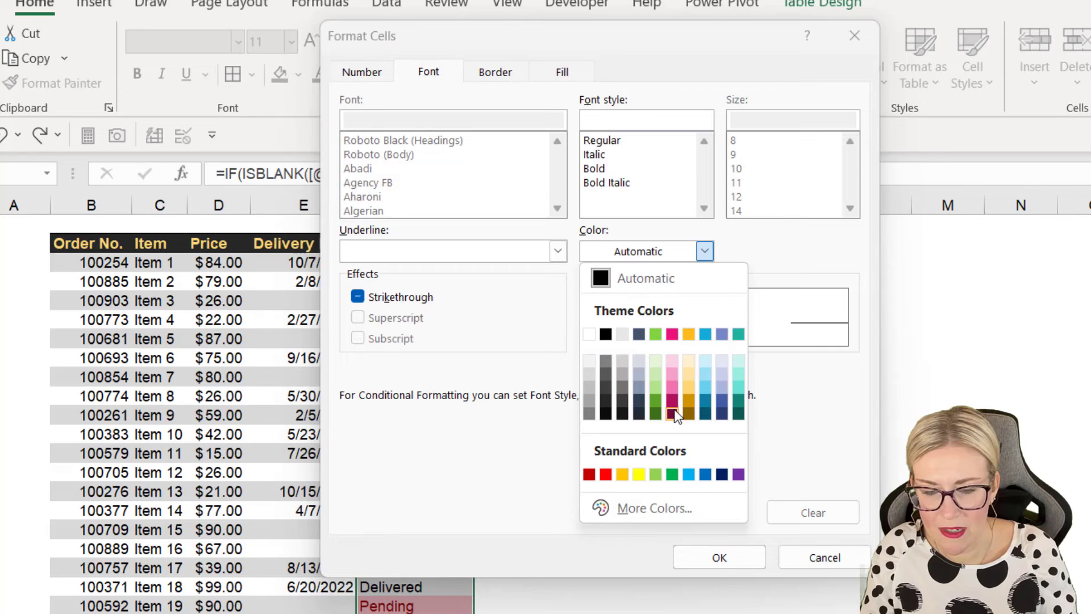
left_click(677, 414)
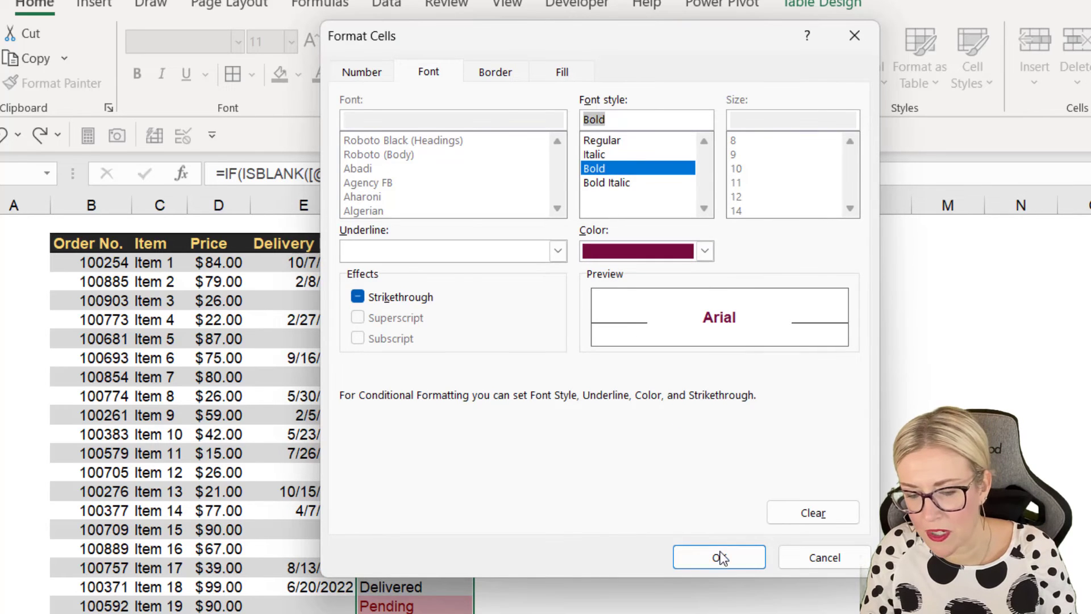
left_click(718, 557)
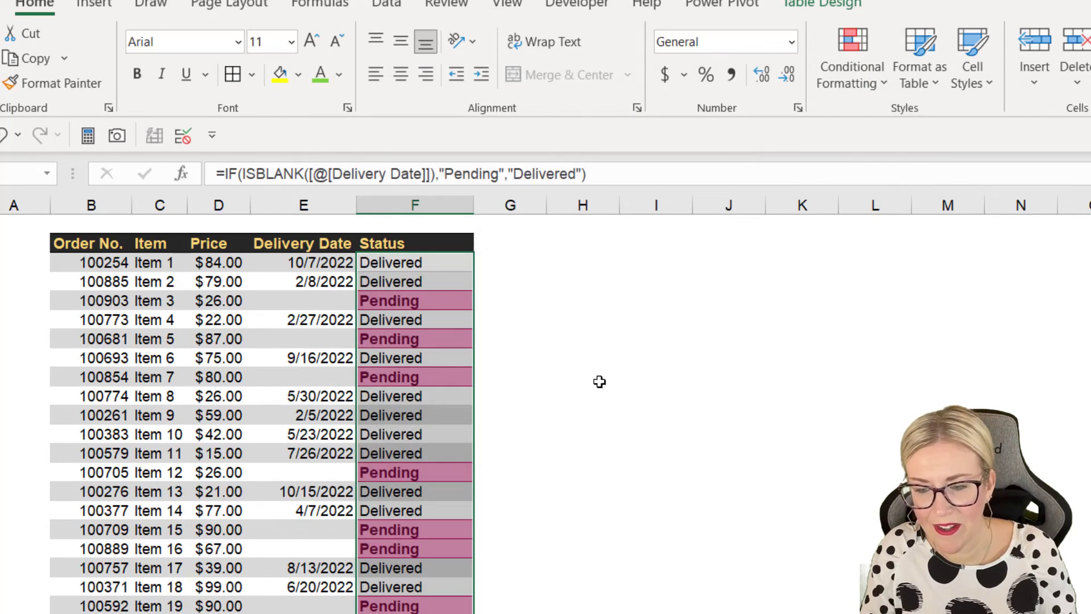
Confirm the Pending highlight rule and scroll down to check the formatted rows.
left_click(583, 376)
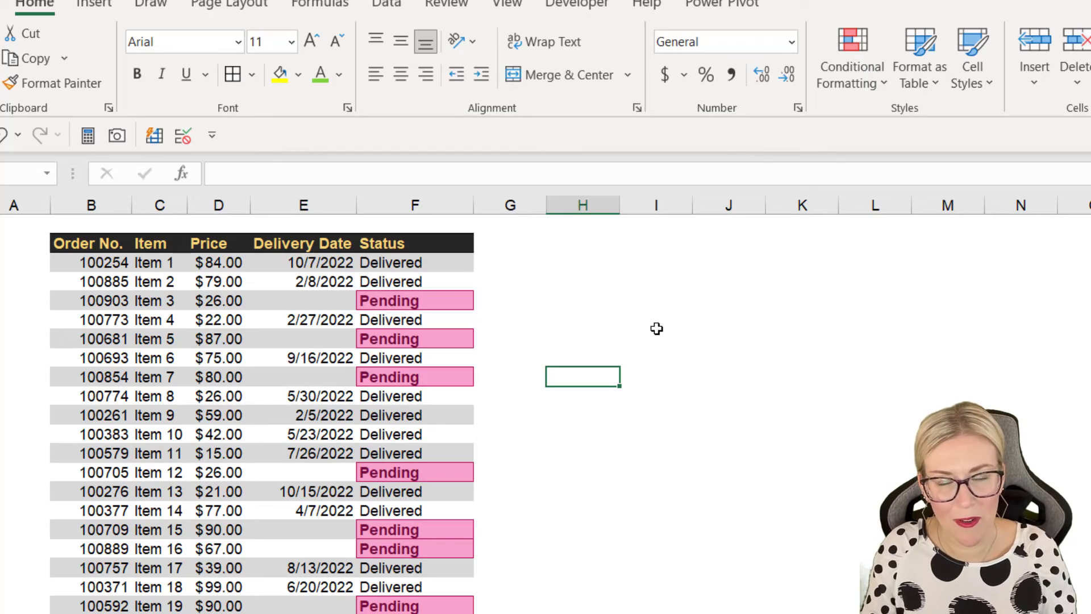
scroll("down", 3)
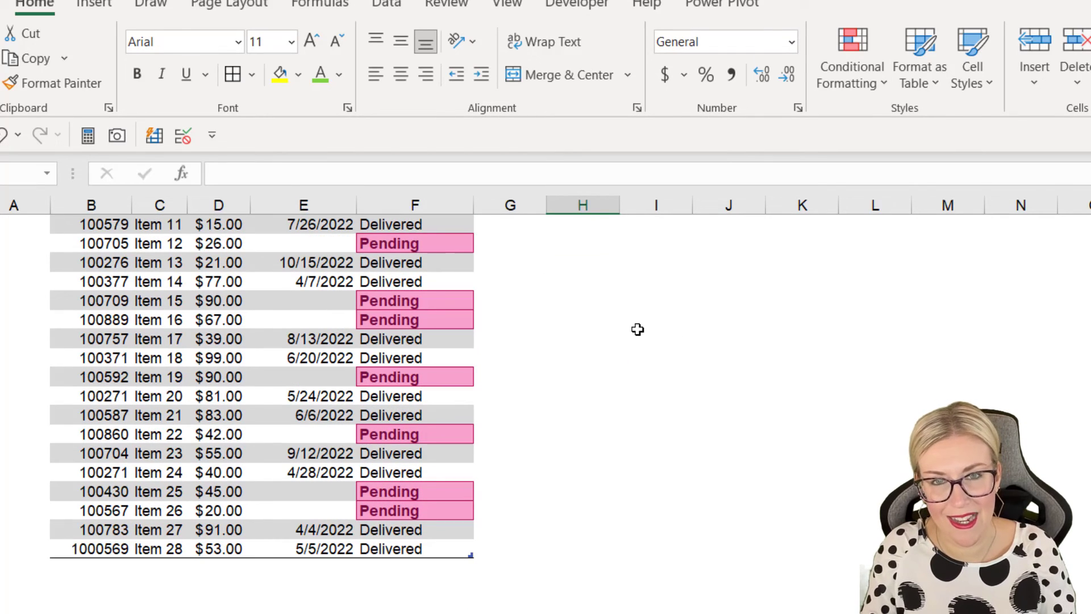